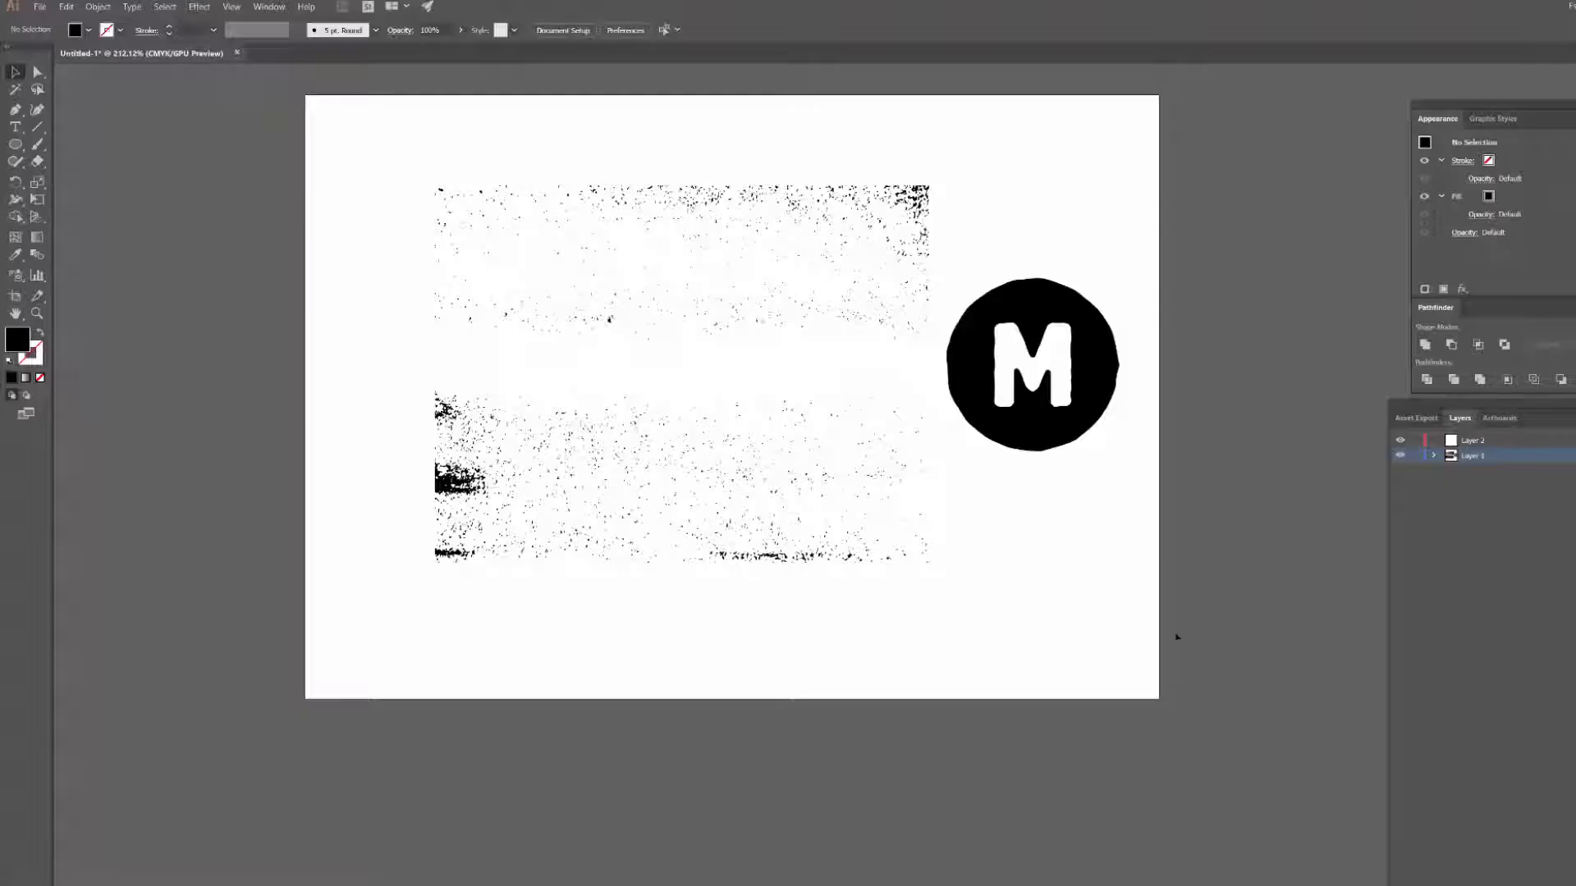
pyautogui.moveTo(1119, 547)
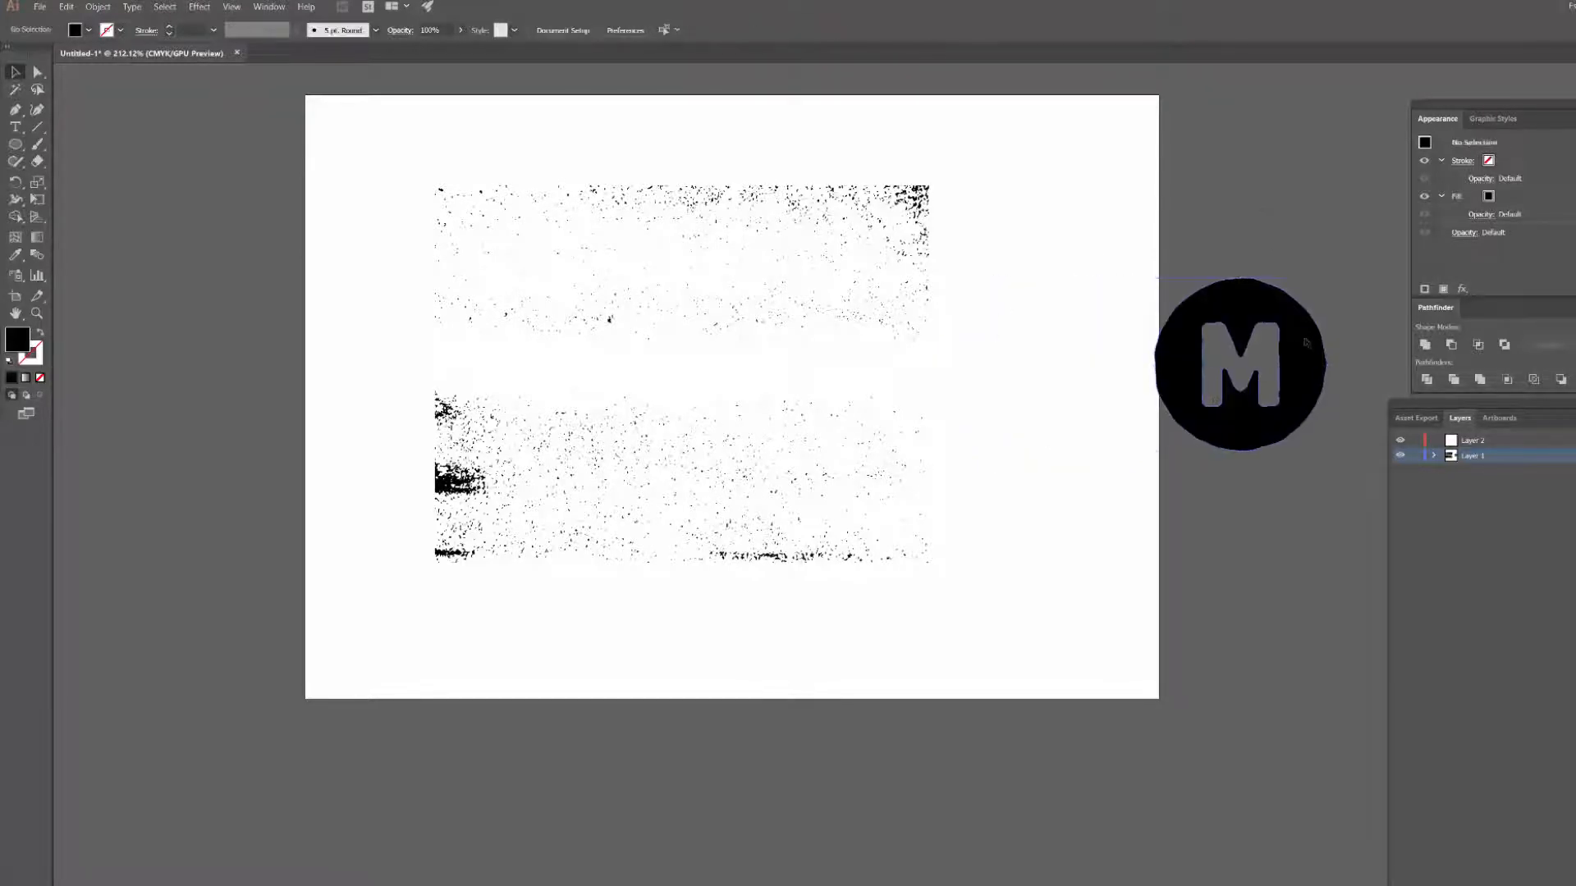
# Drag the speckled texture left and slightly down, beside the black M circle.
pyautogui.click(1239, 367)
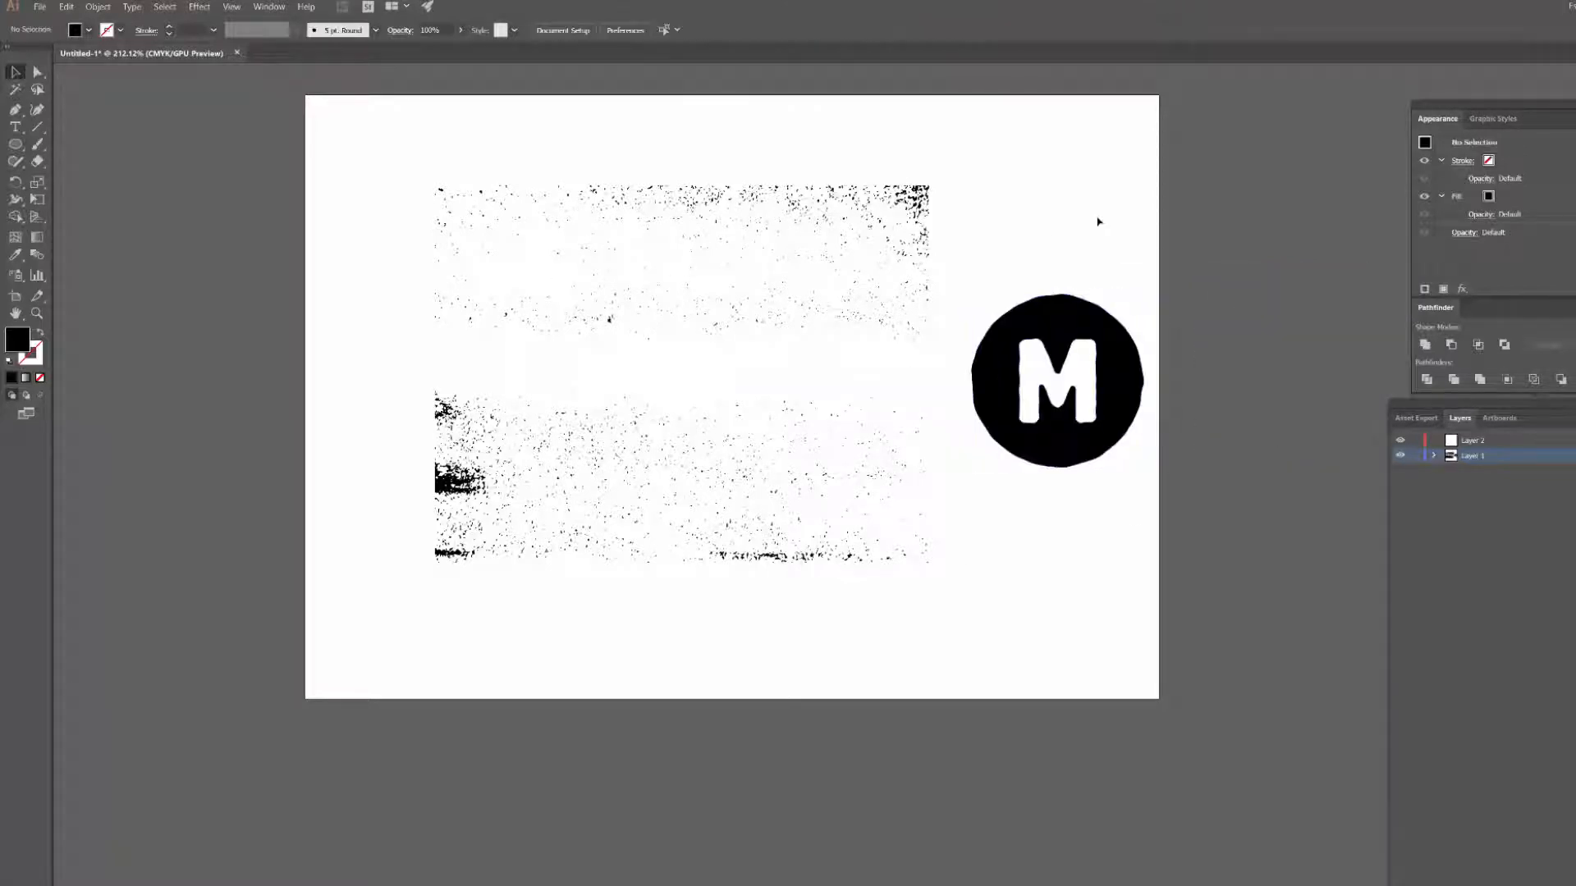
pyautogui.moveTo(1003, 262)
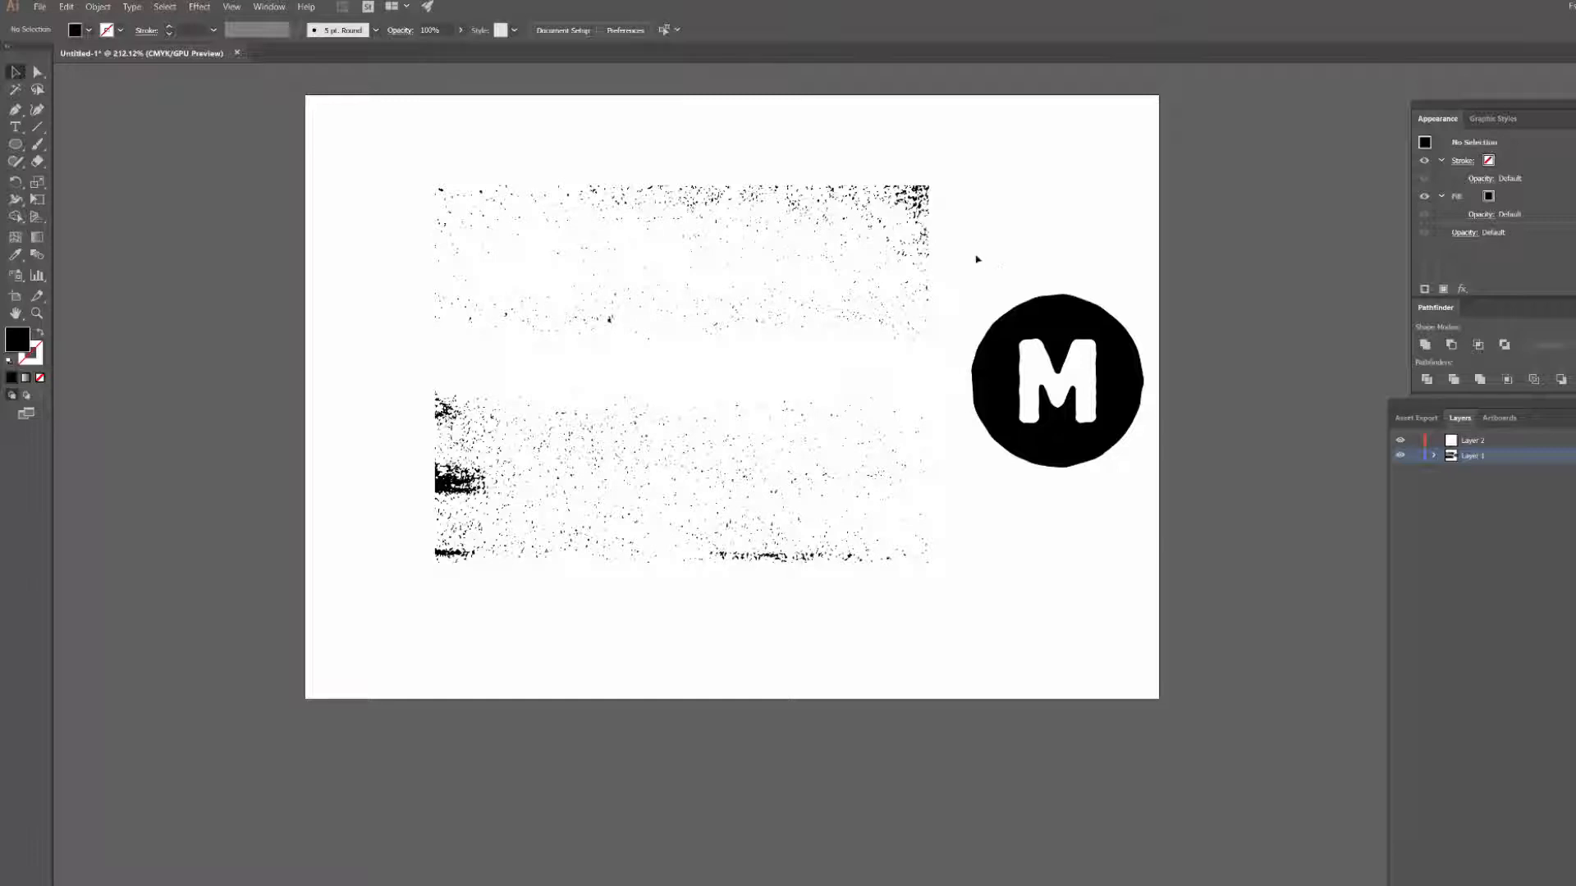
pyautogui.click(1055, 382)
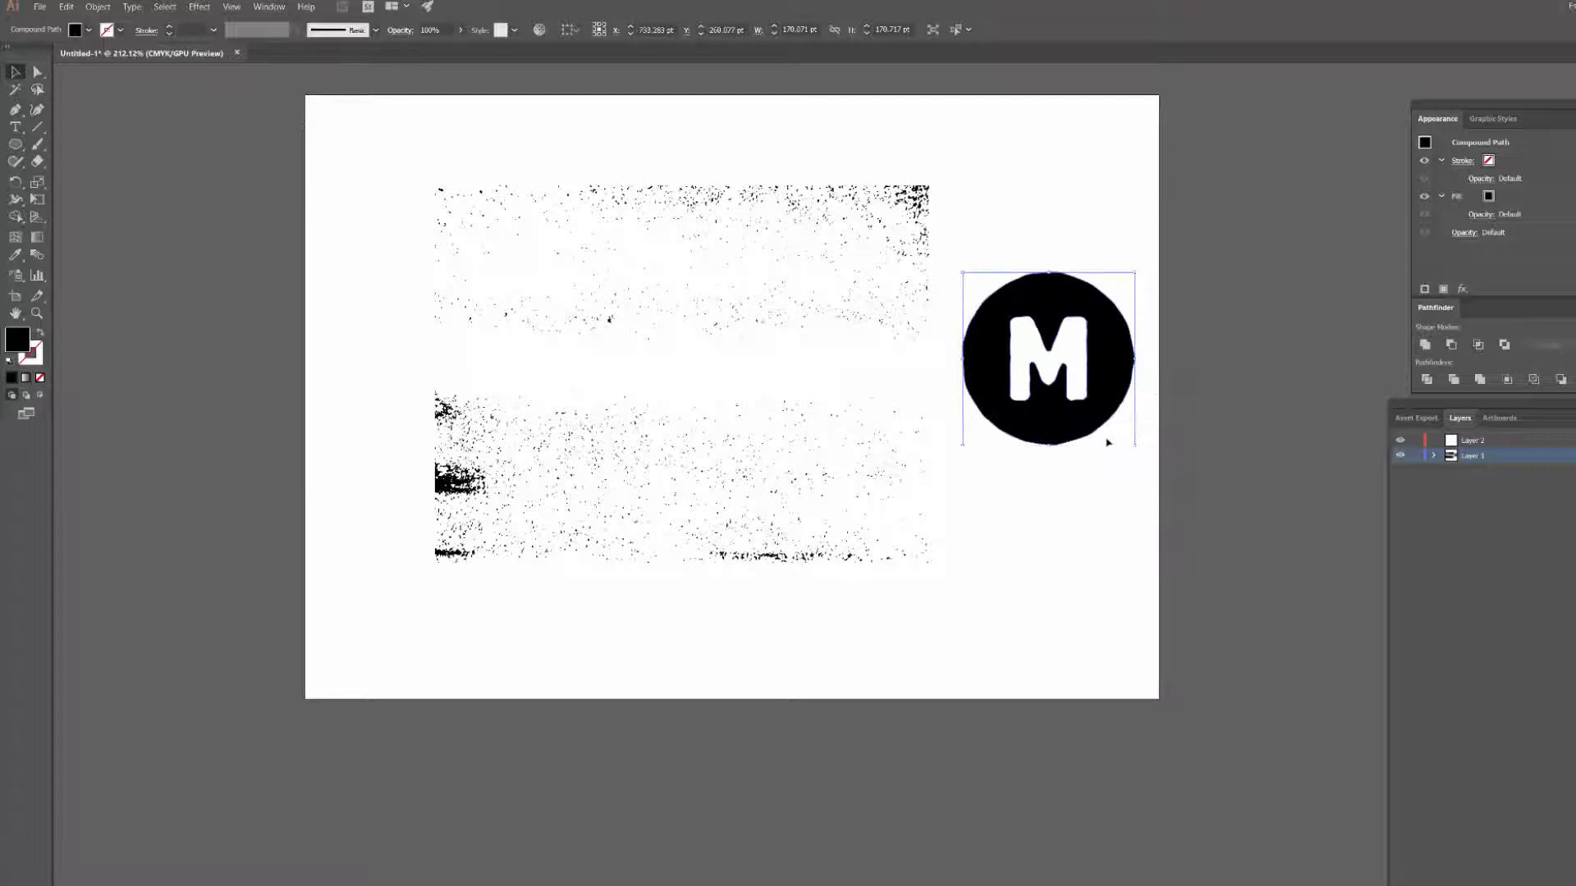
pyautogui.moveTo(1100, 370)
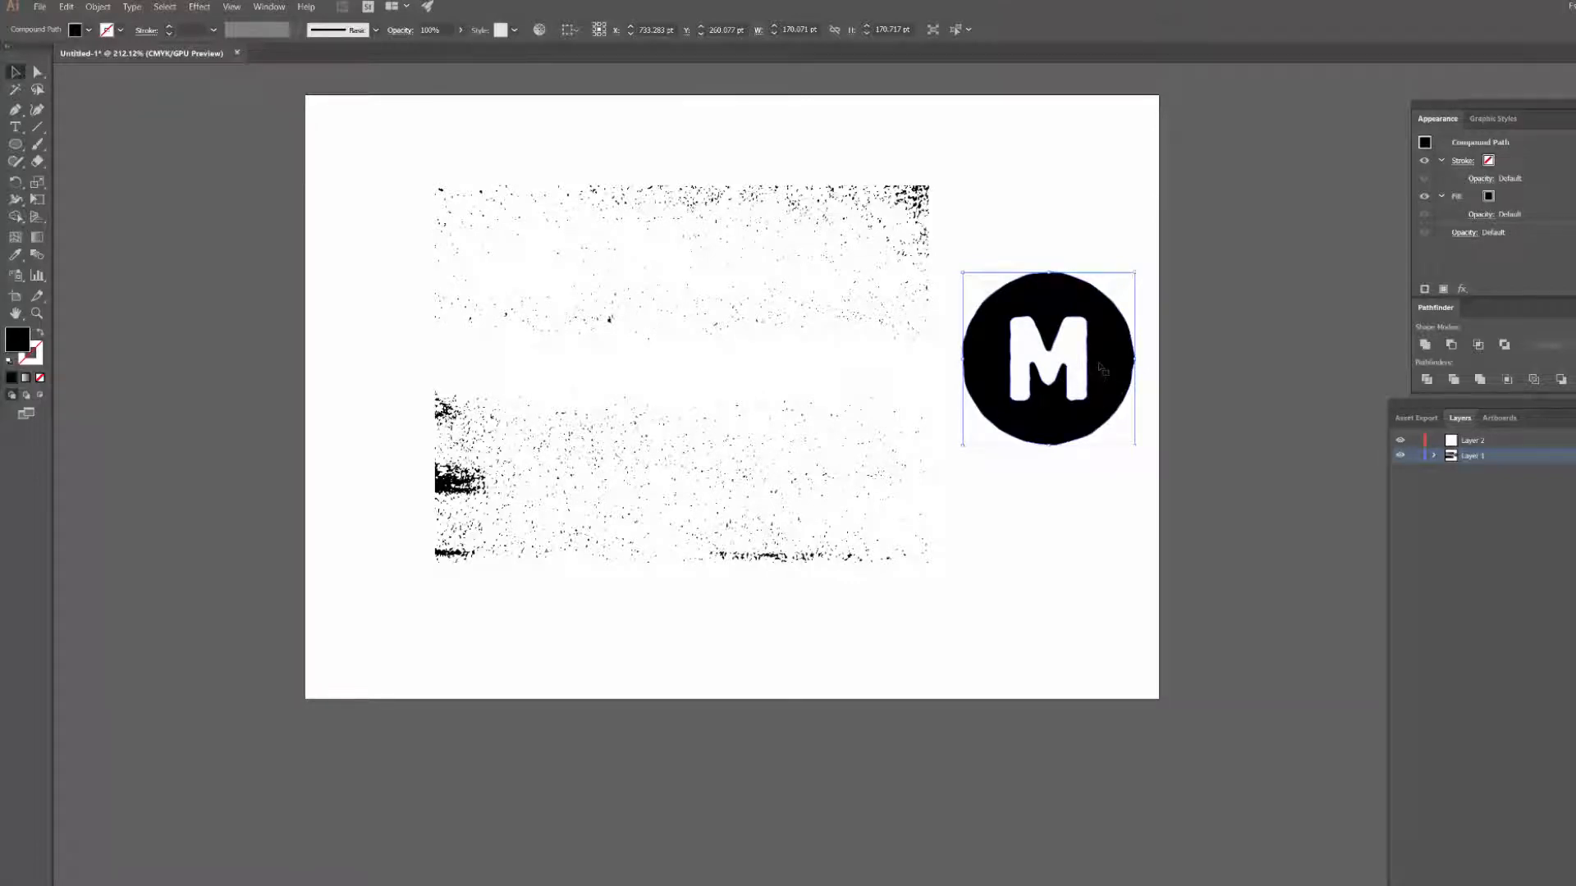
pyautogui.moveTo(1012, 255)
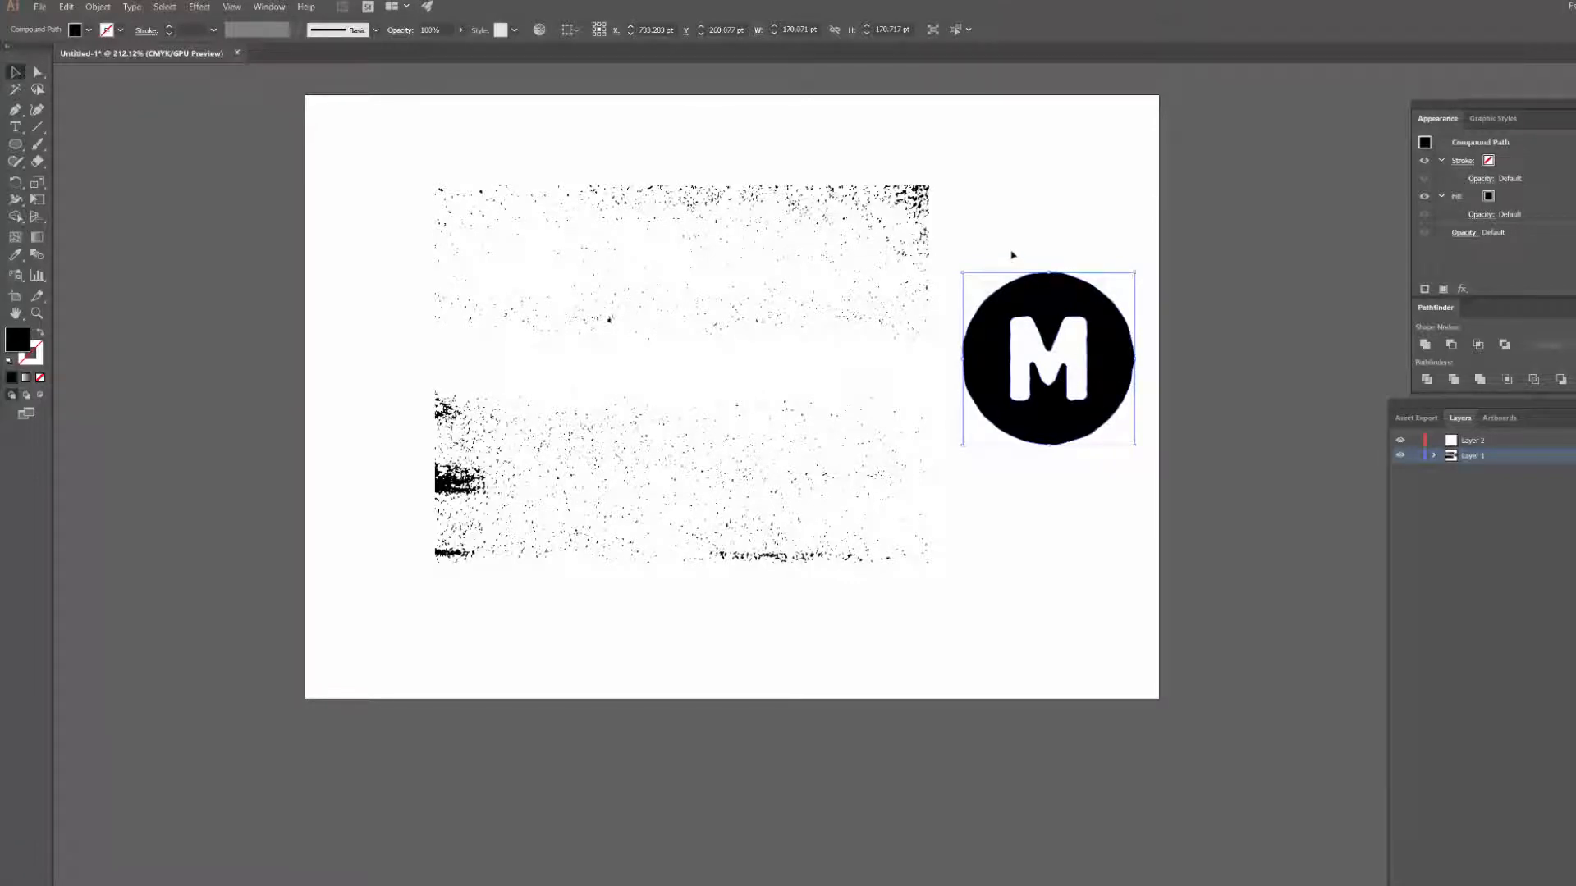
pyautogui.click(467, 151)
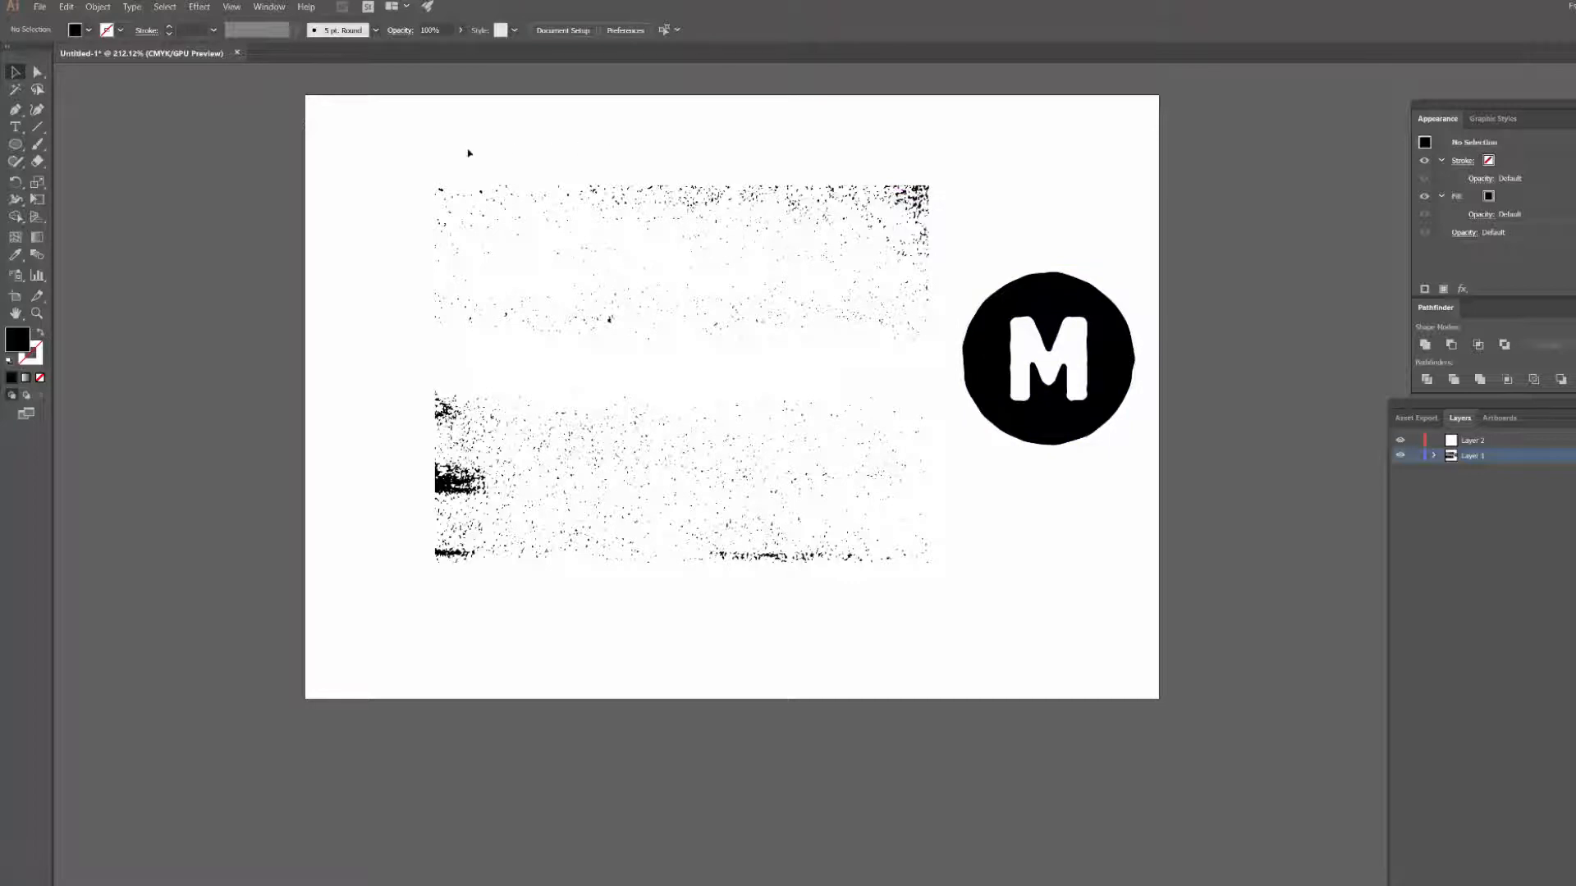
pyautogui.click(680, 372)
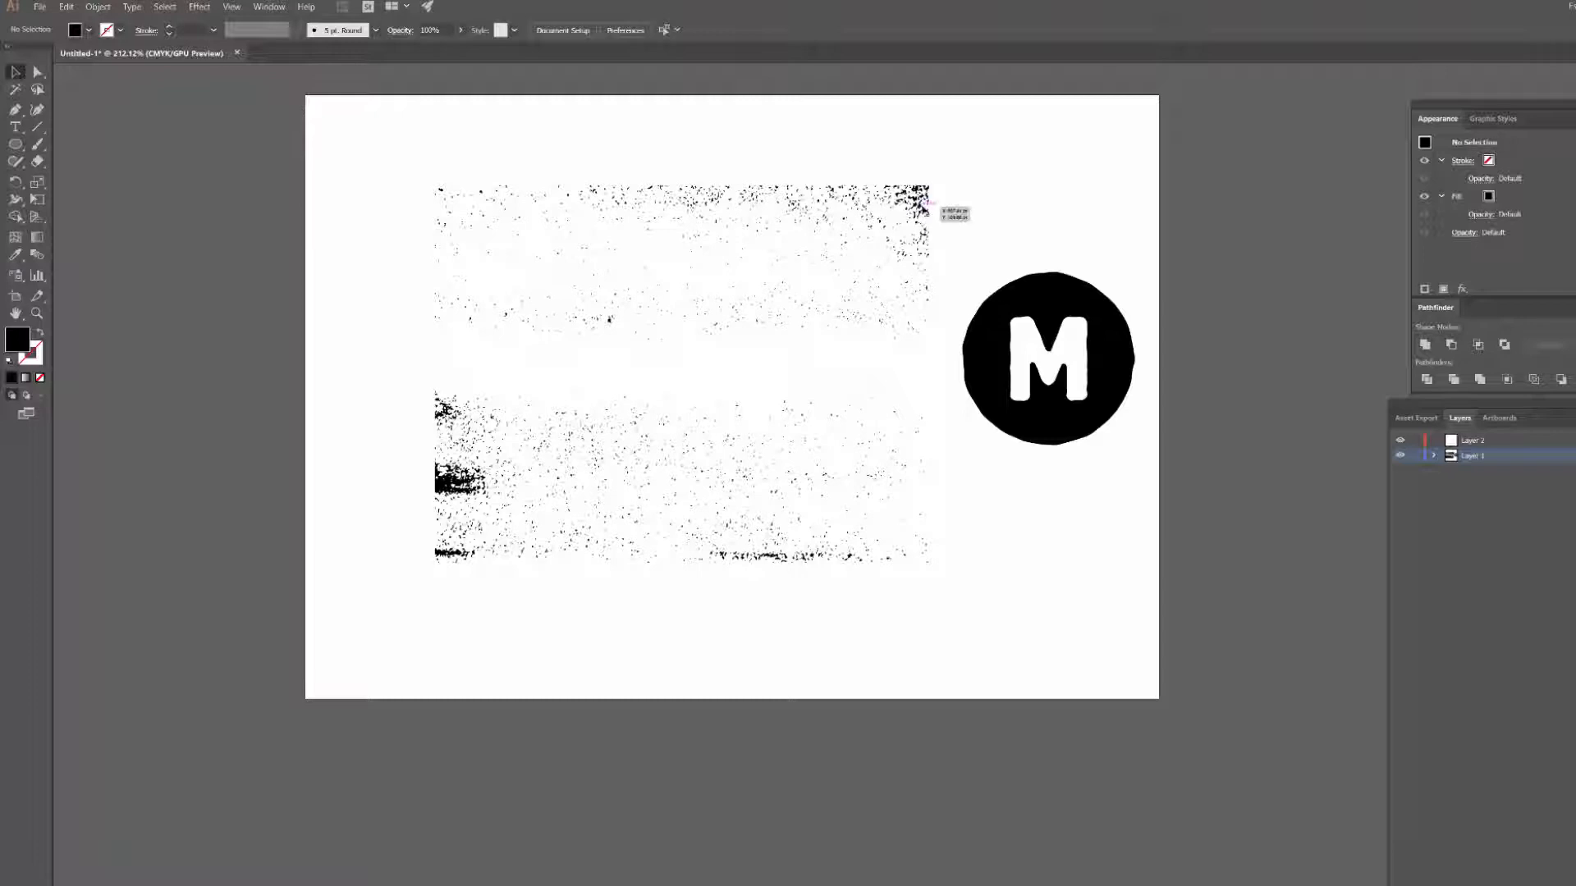
pyautogui.click(623, 392)
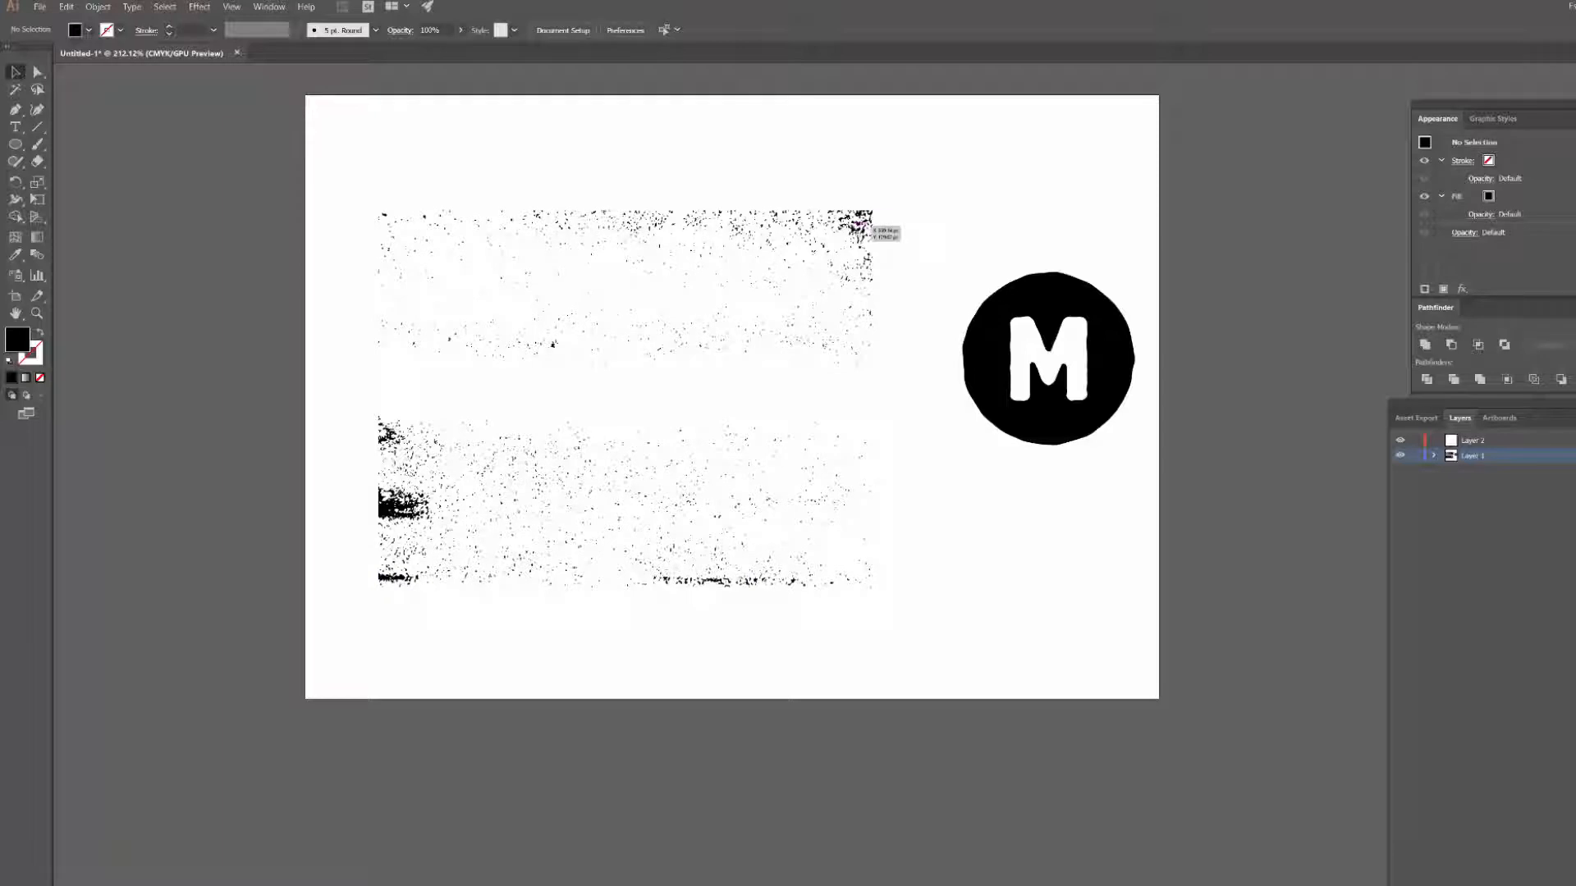
pyautogui.moveTo(987, 215)
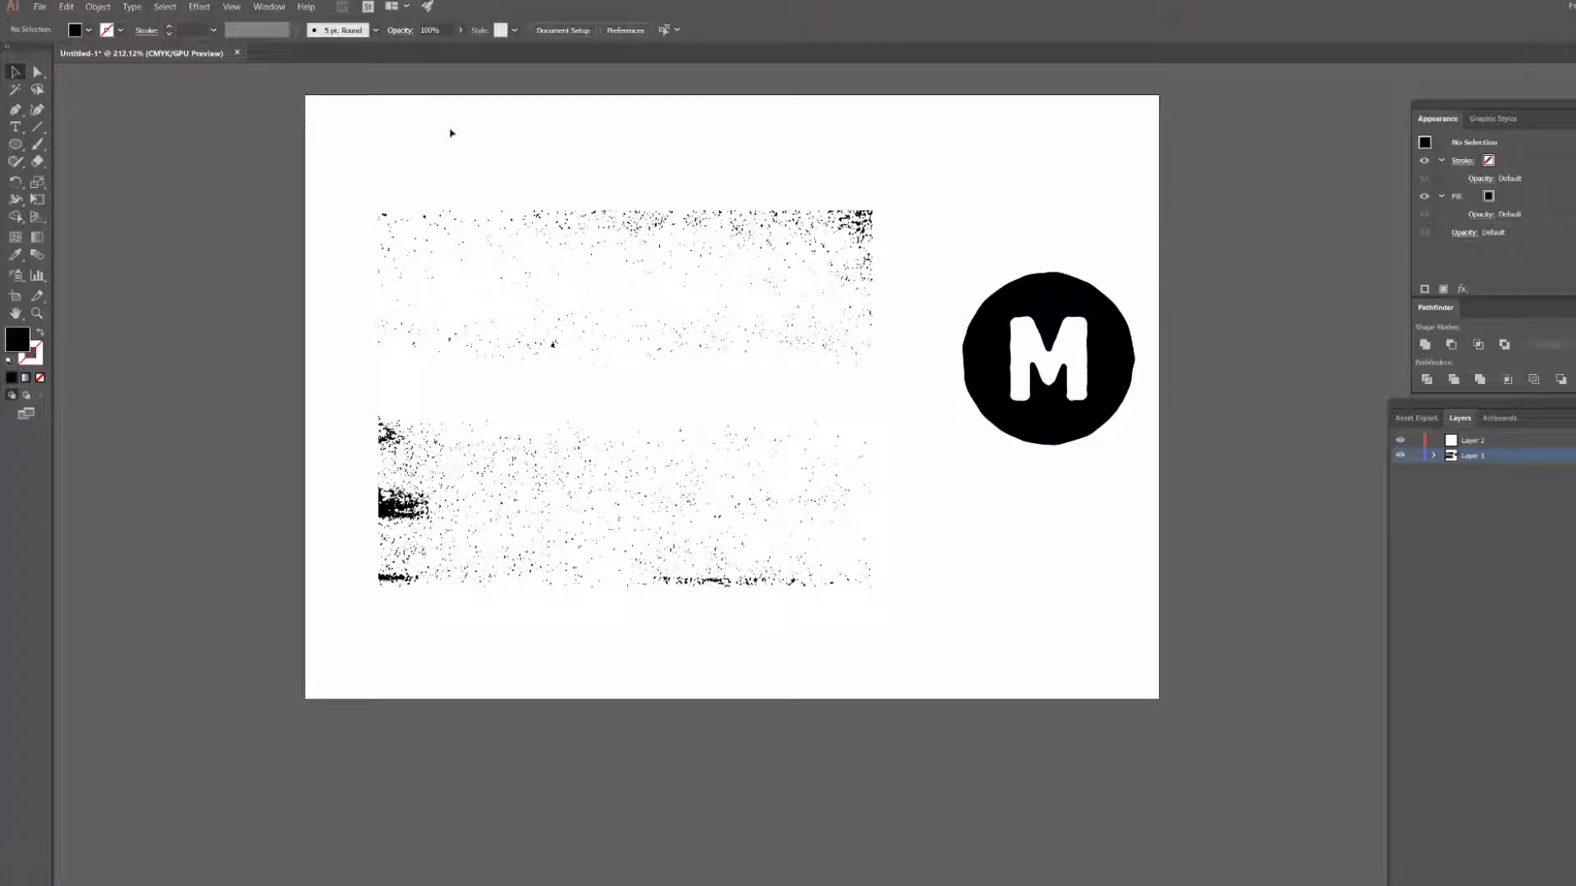
# Show the Transparency panel from the Window menu.
pyautogui.click(268, 8)
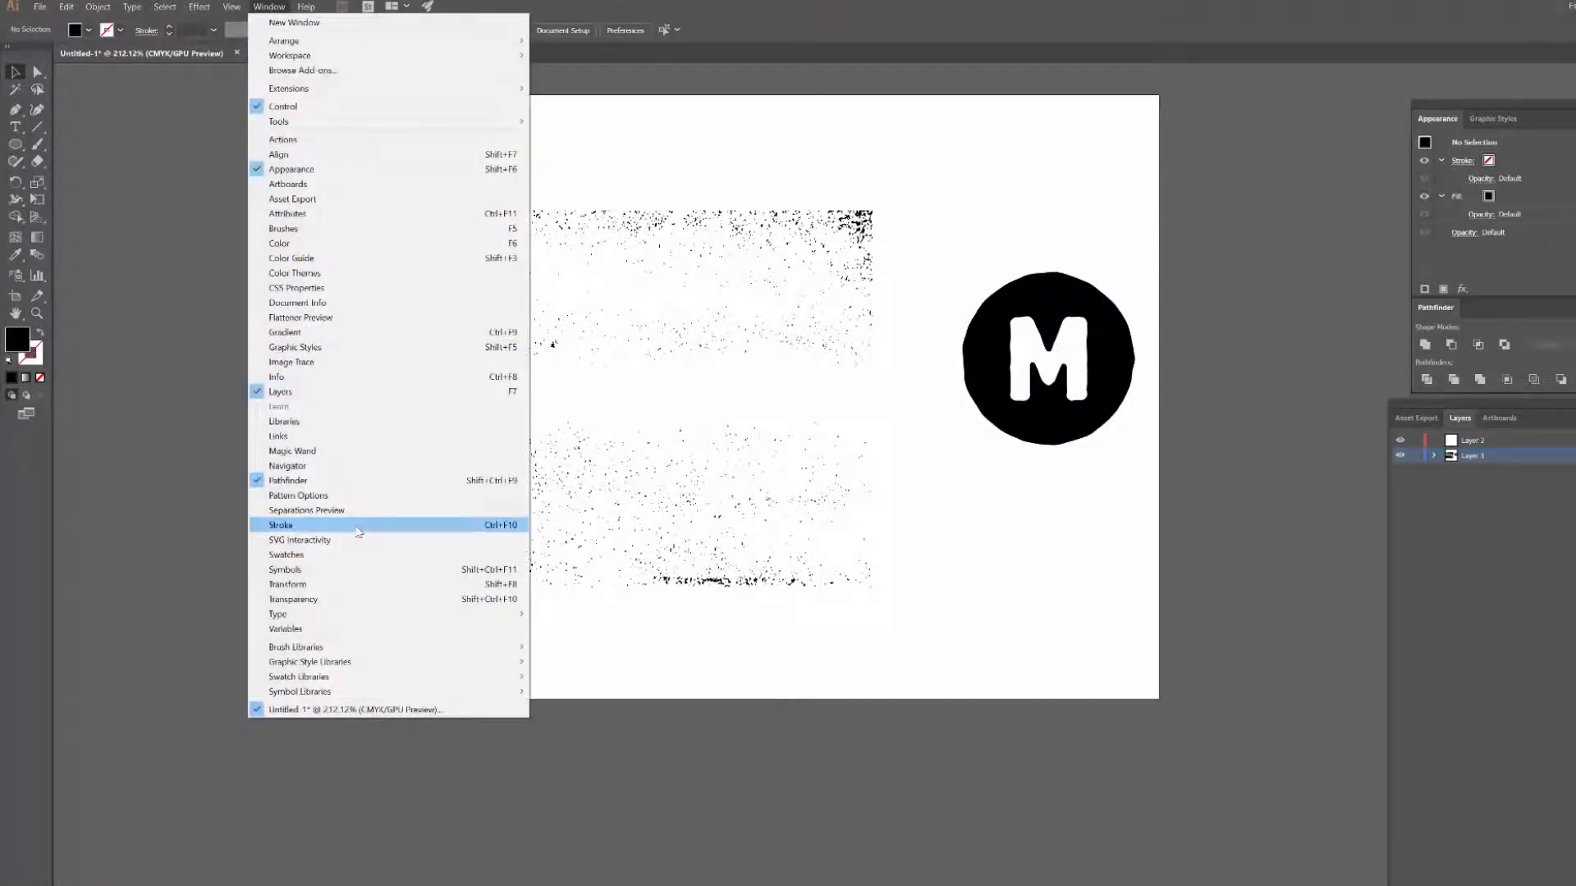
pyautogui.click(292, 599)
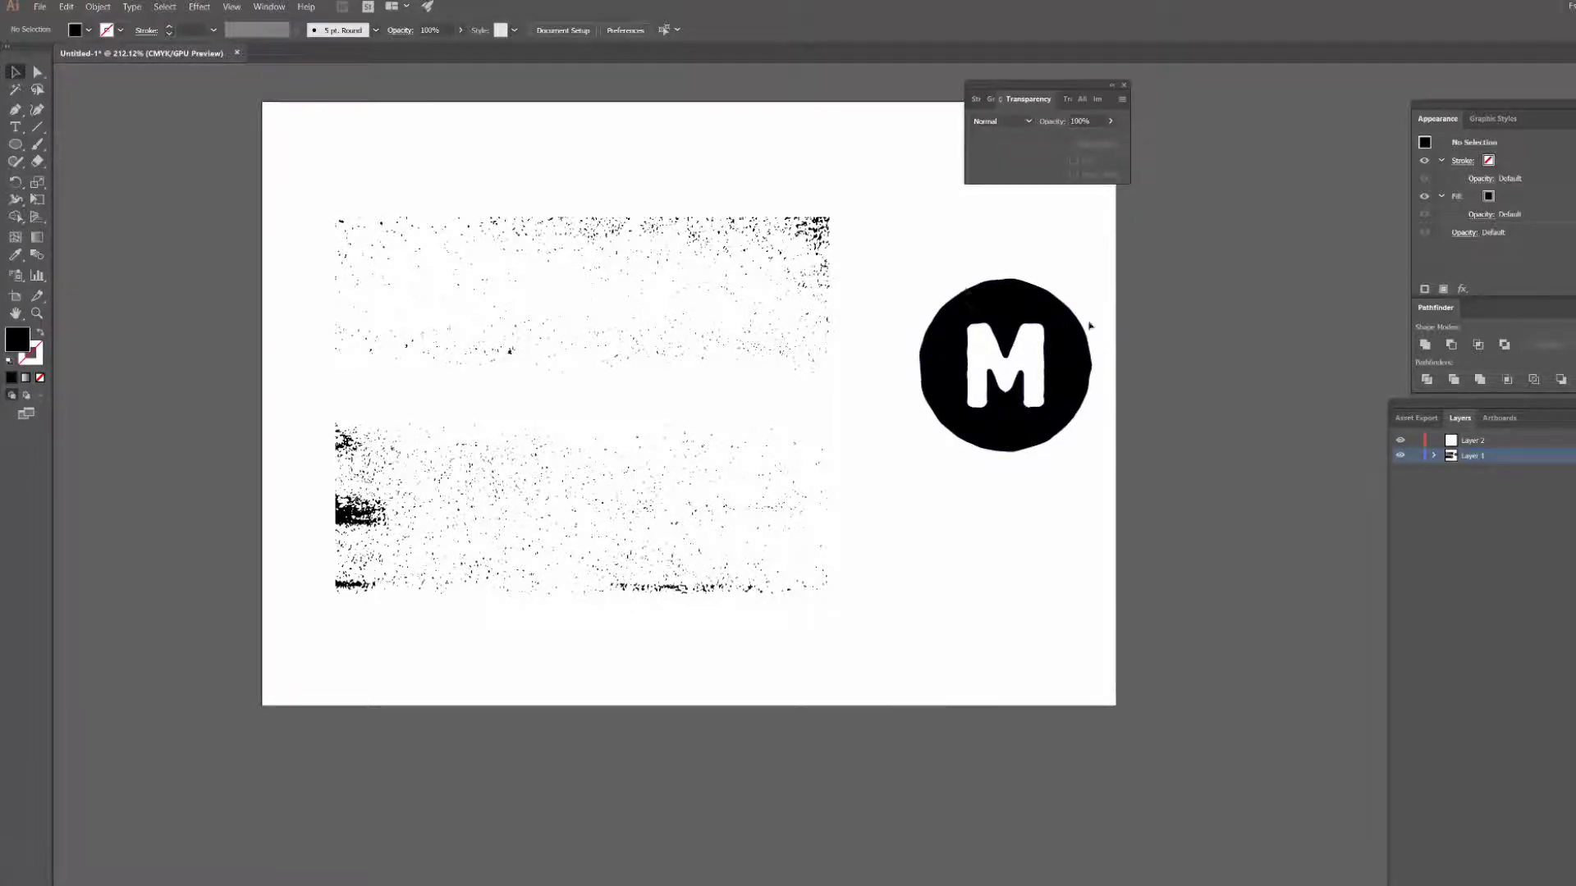
pyautogui.moveTo(1229, 306)
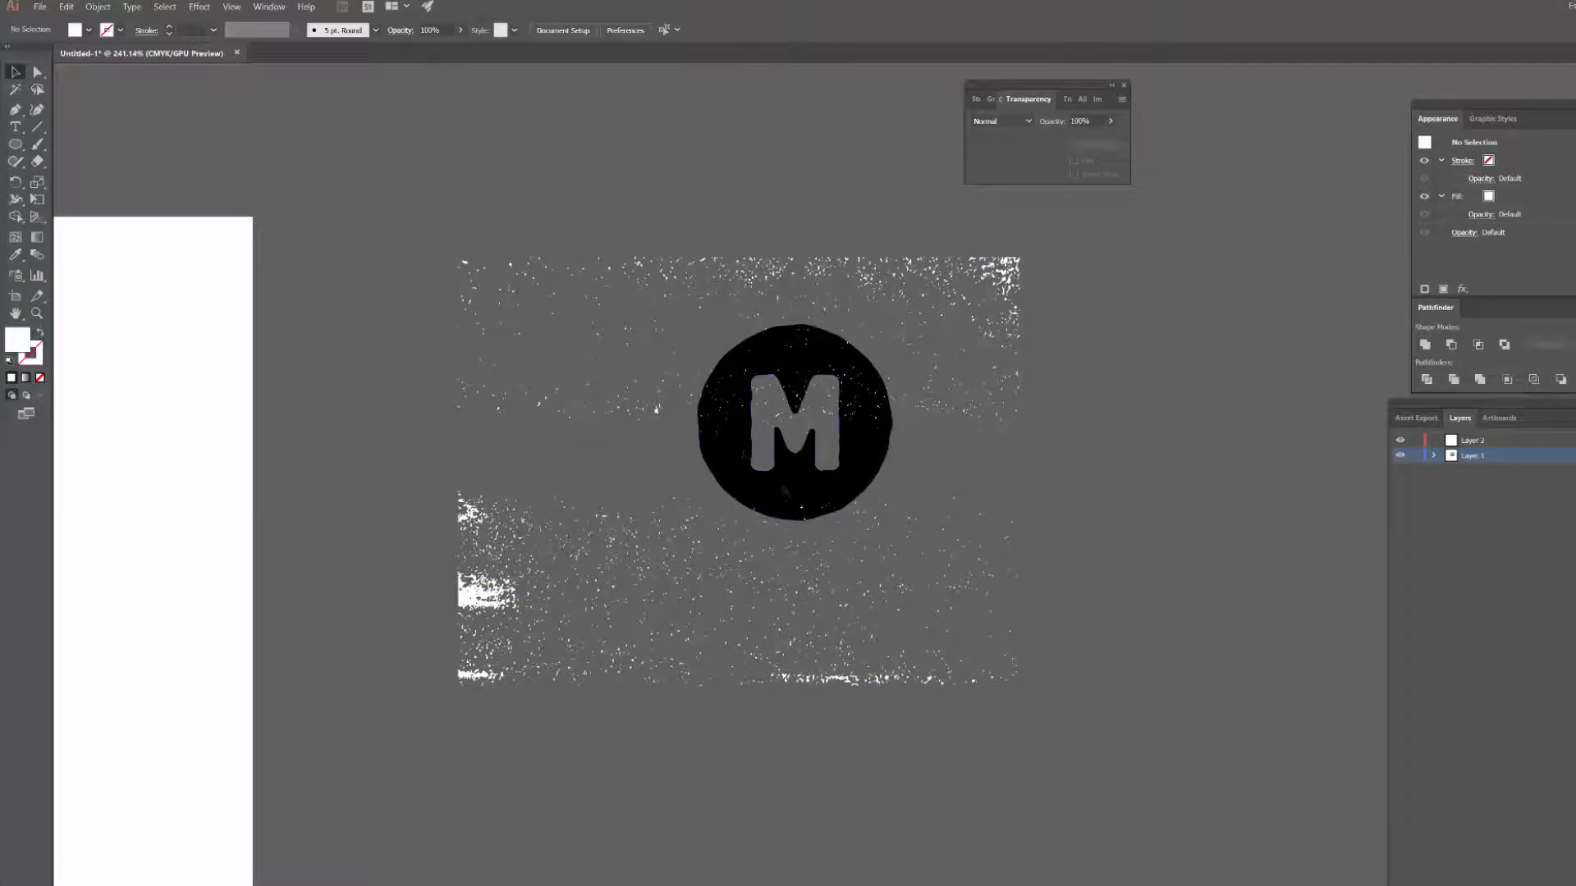
# Select the texture and M circle, expand Layer 1, and apply Make Mask.
pyautogui.press('ctrl+a')
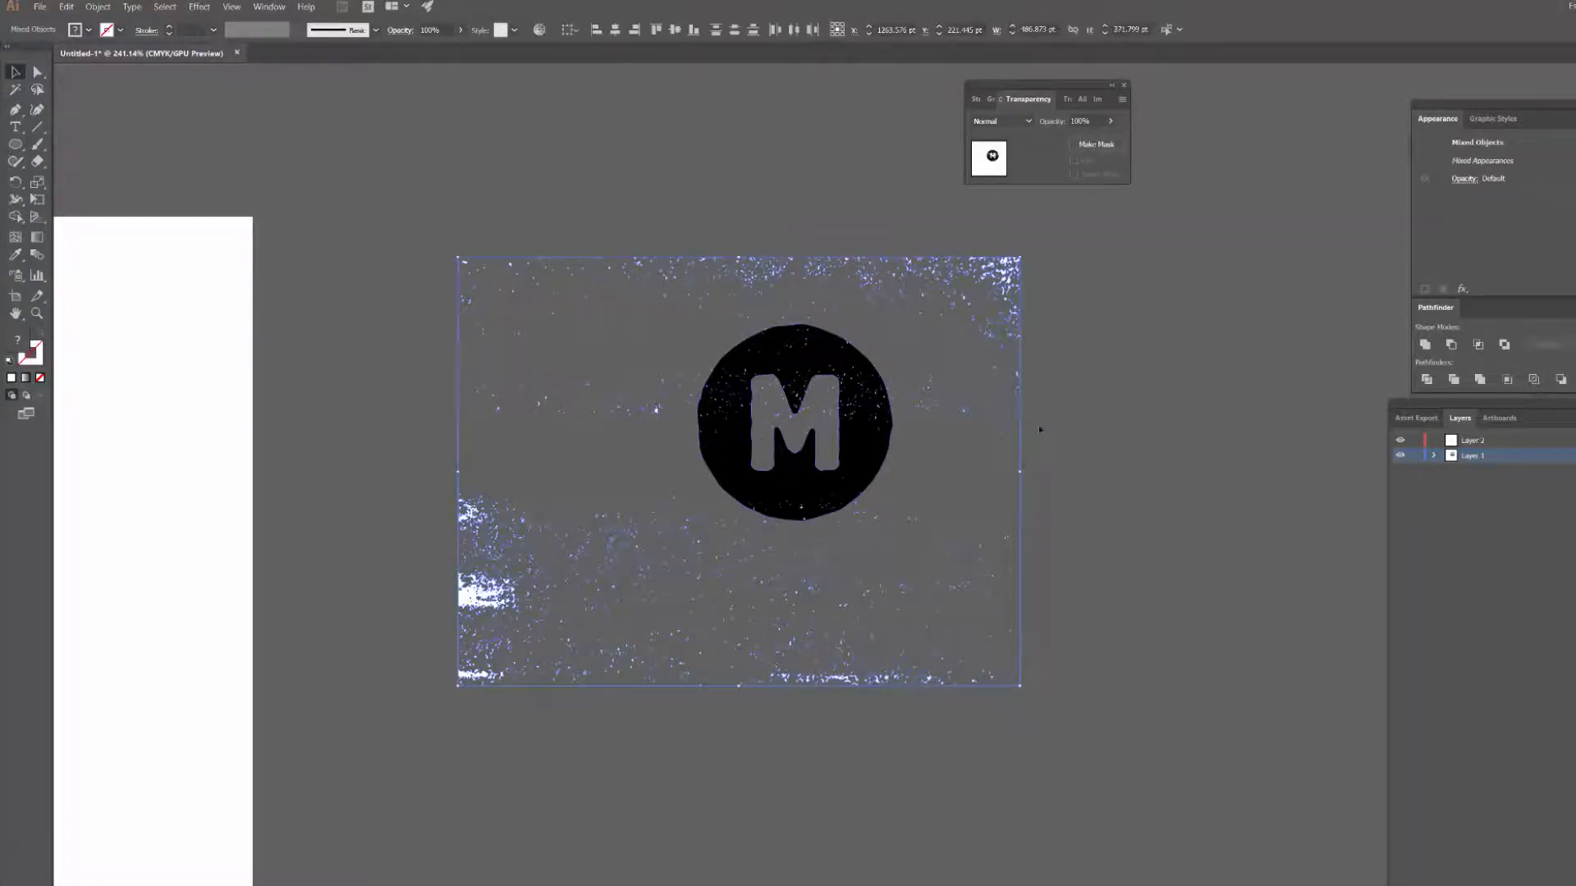
pyautogui.click(610, 497)
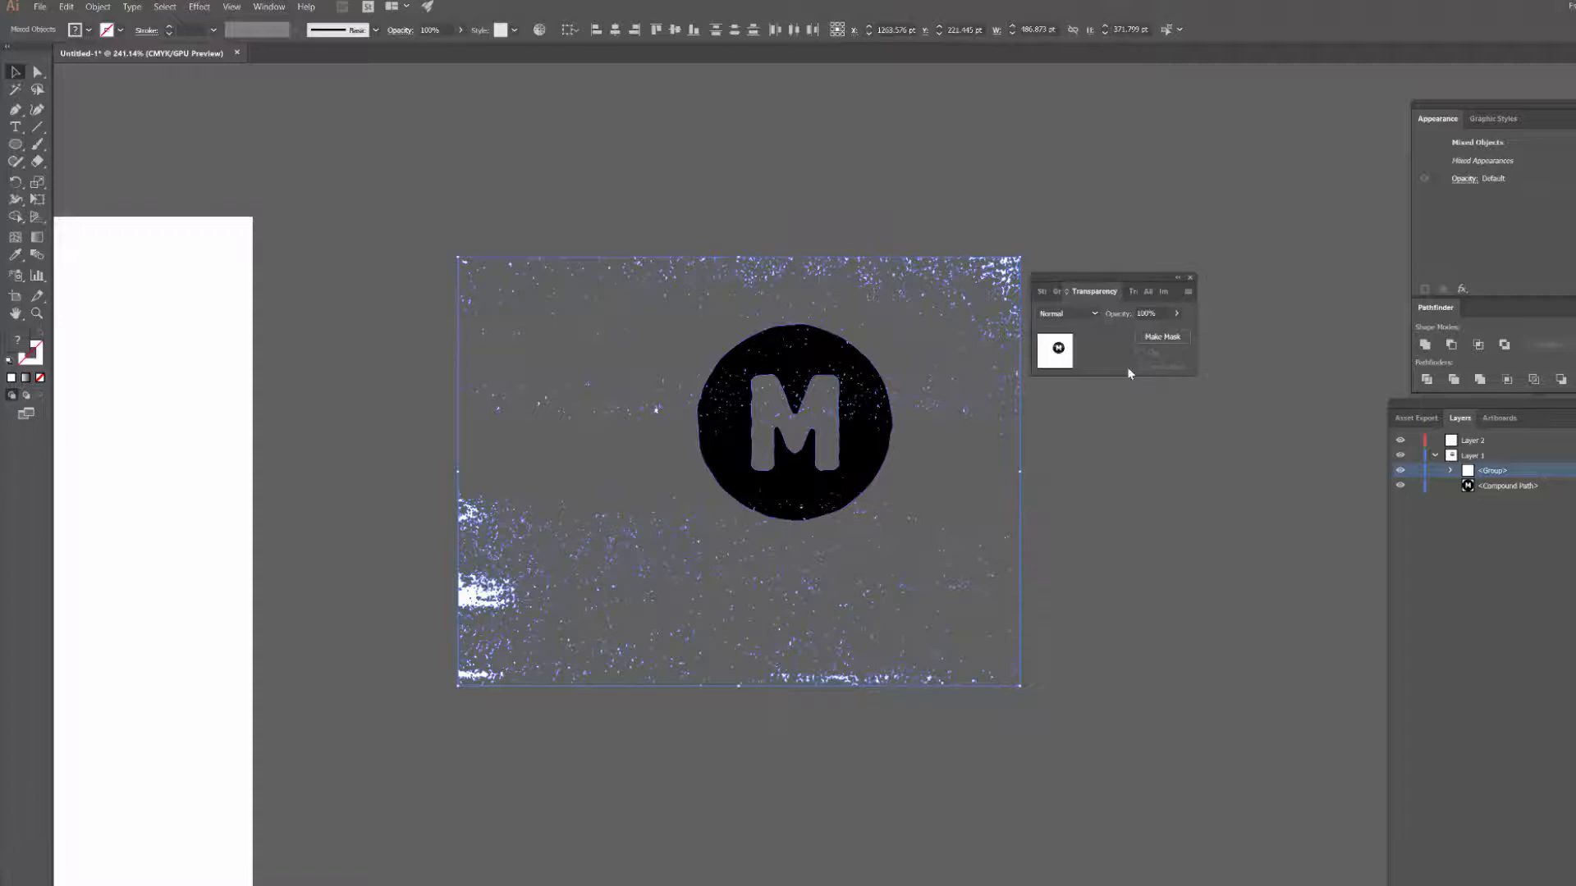
pyautogui.click(1162, 336)
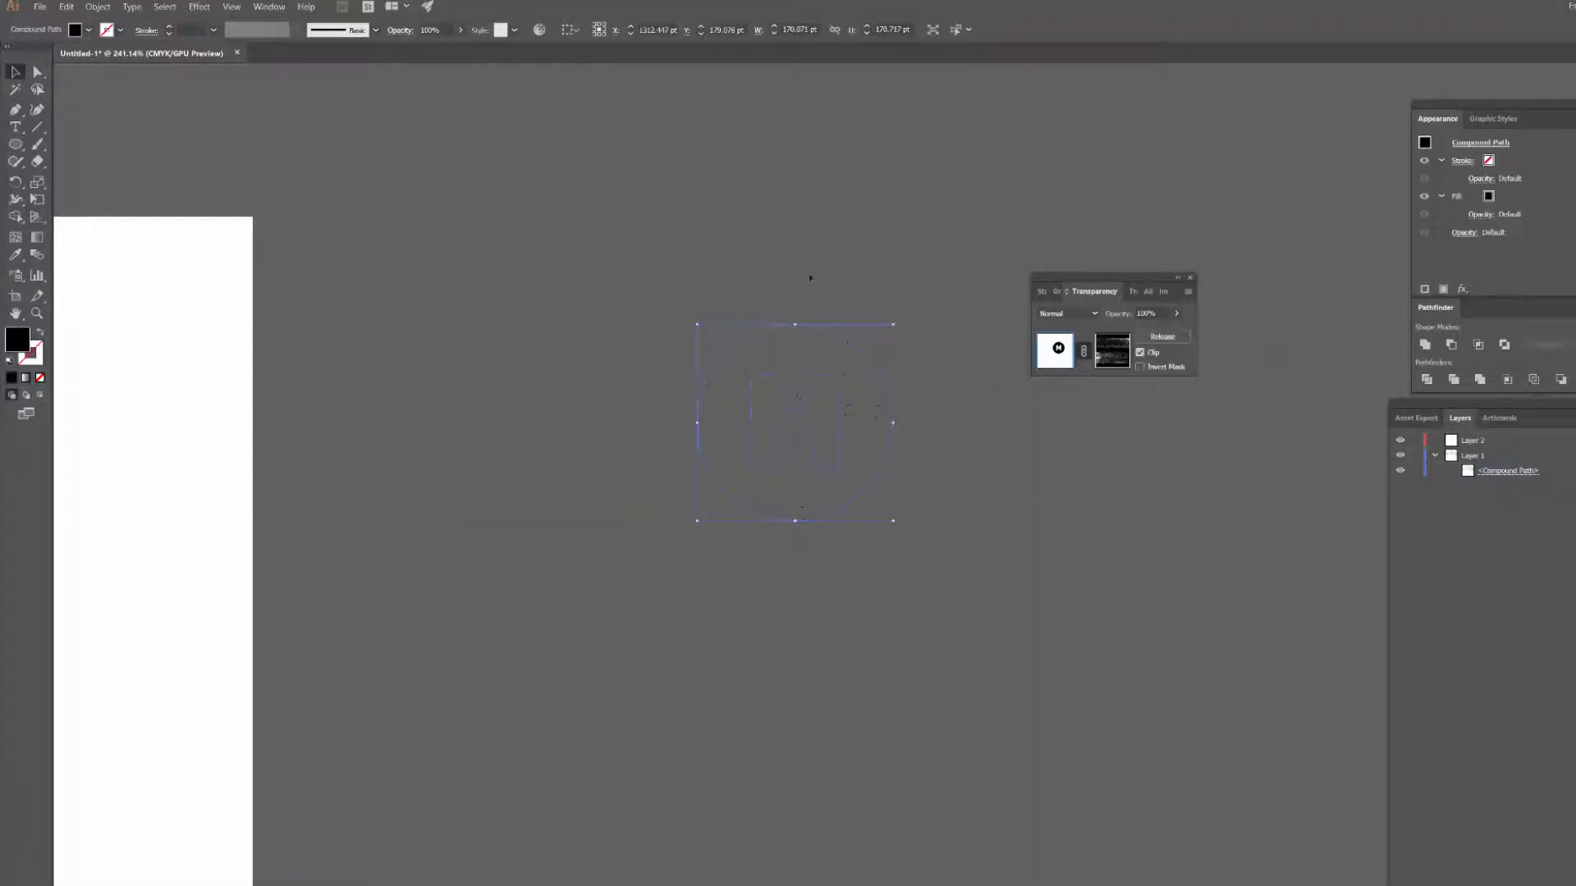
# Turn off Clip and enable Invert Mask in the Transparency panel.
pyautogui.click(702, 248)
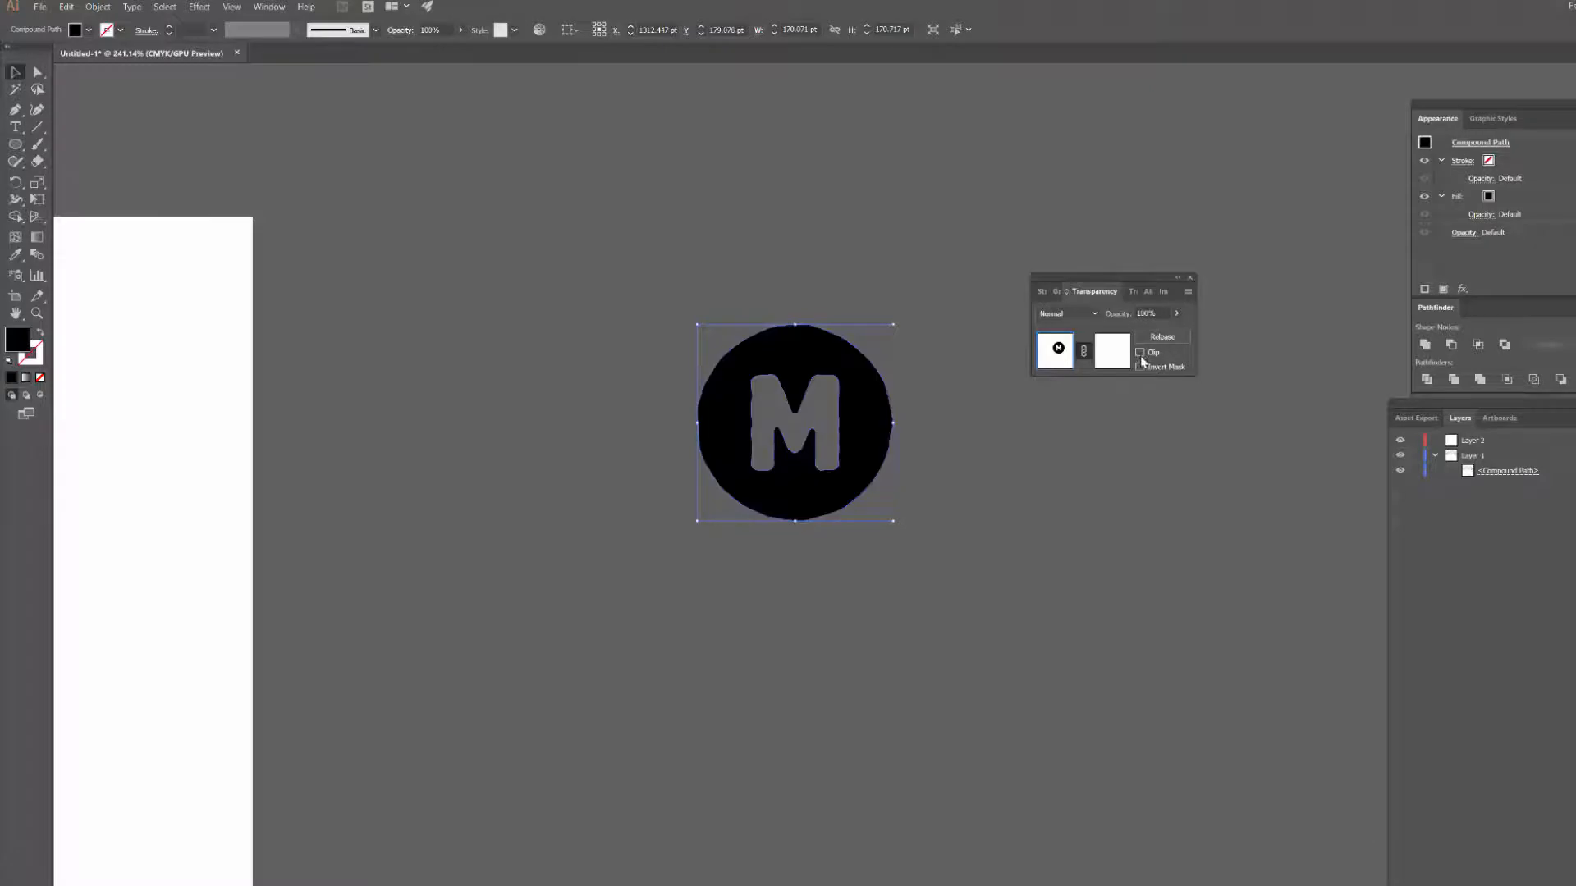
pyautogui.click(1140, 366)
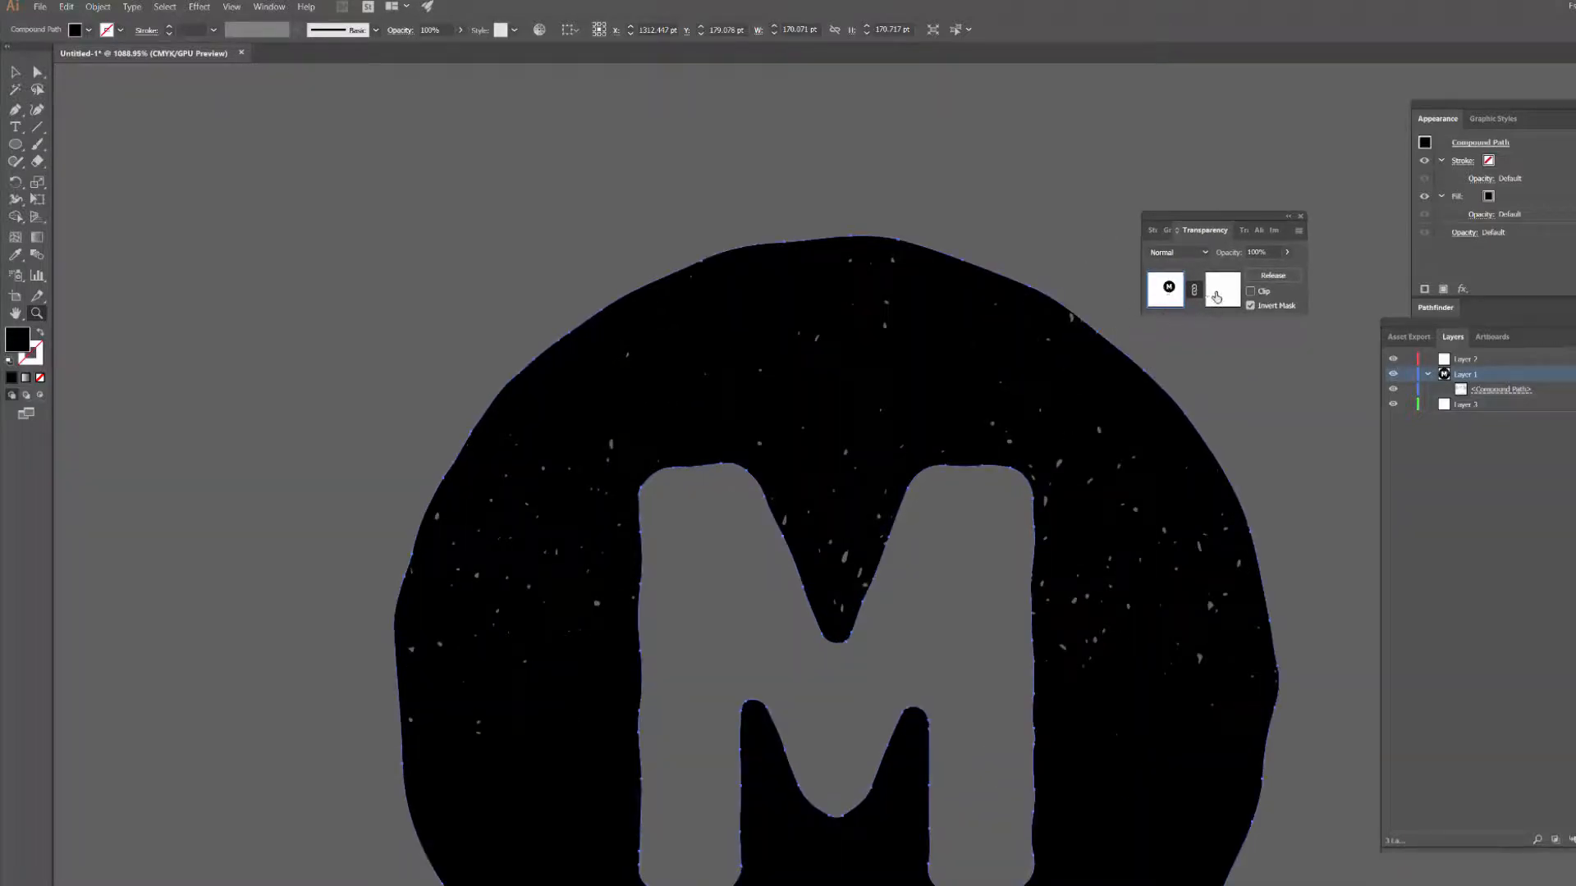
pyautogui.click(1220, 288)
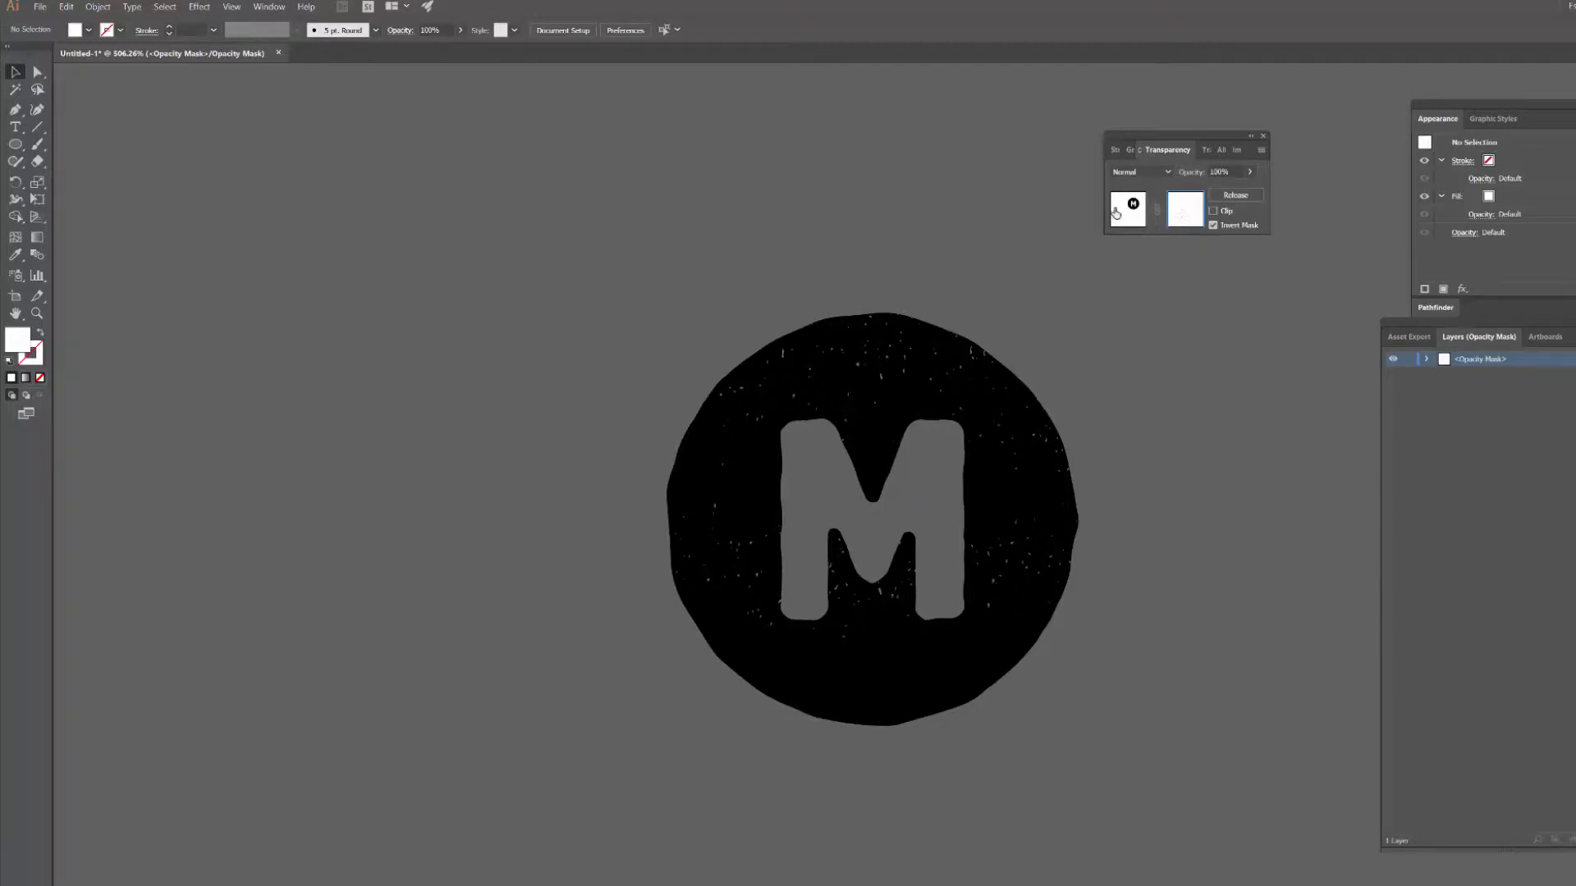
pyautogui.click(1127, 207)
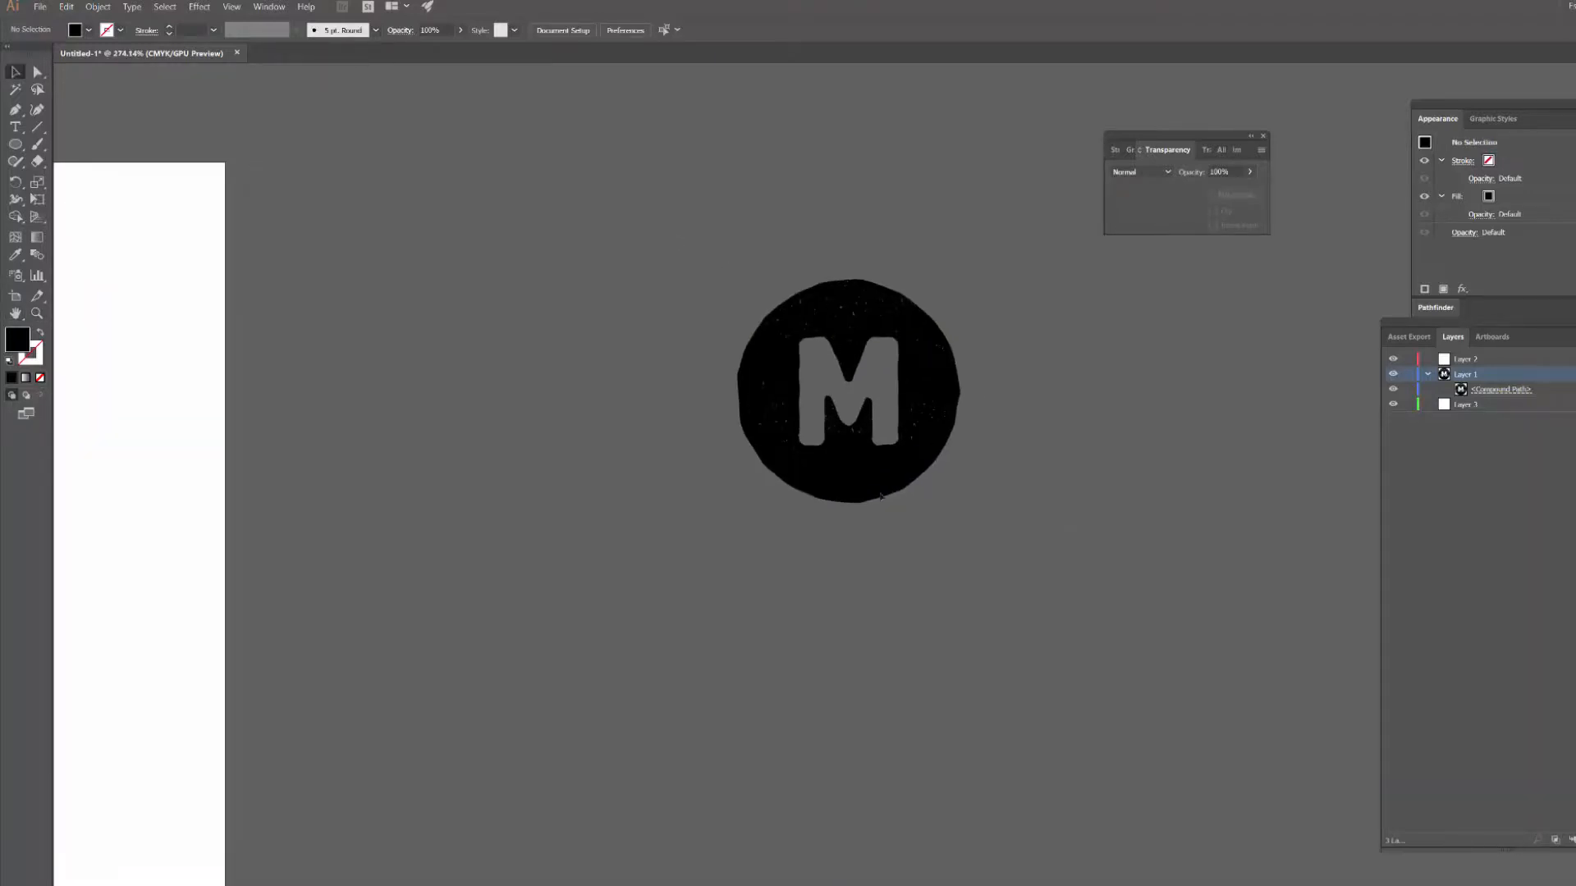
pyautogui.click(1500, 390)
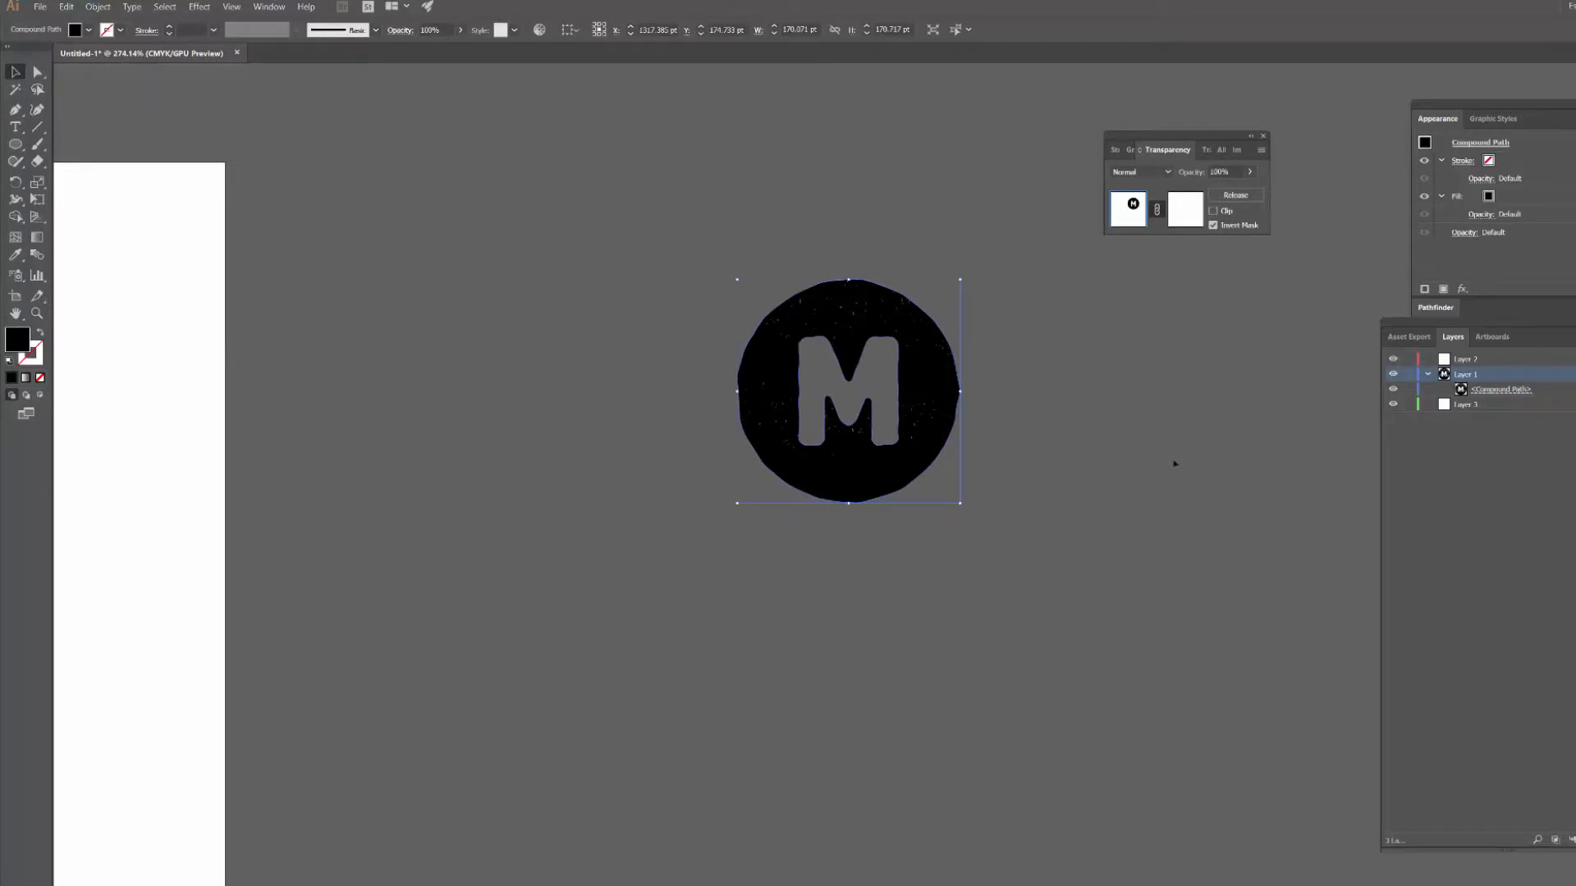
pyautogui.click(628, 239)
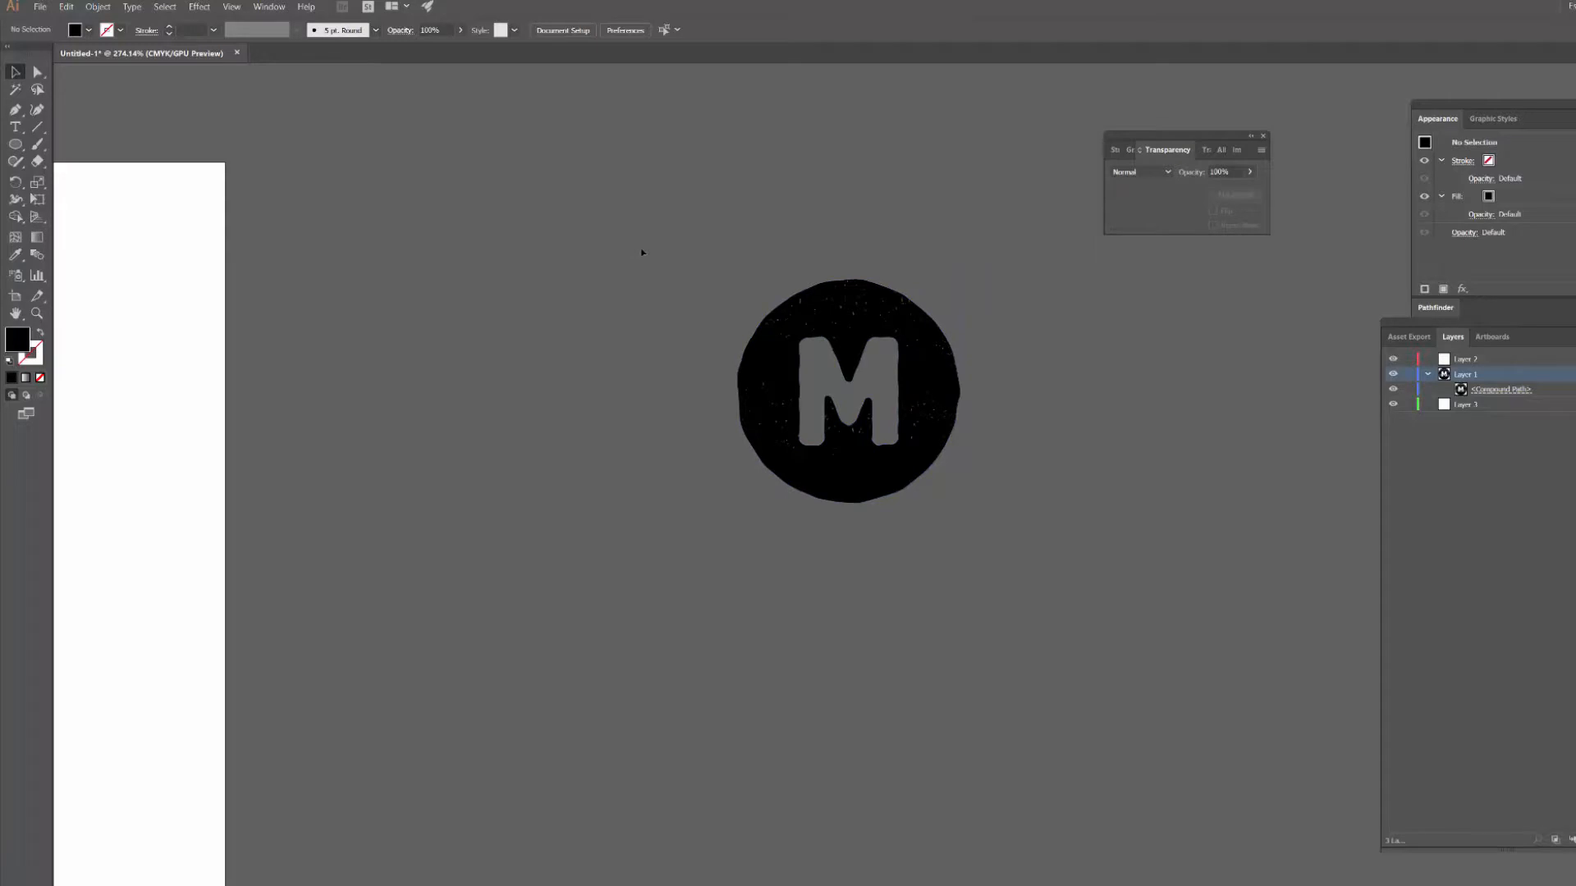
pyautogui.moveTo(957, 318)
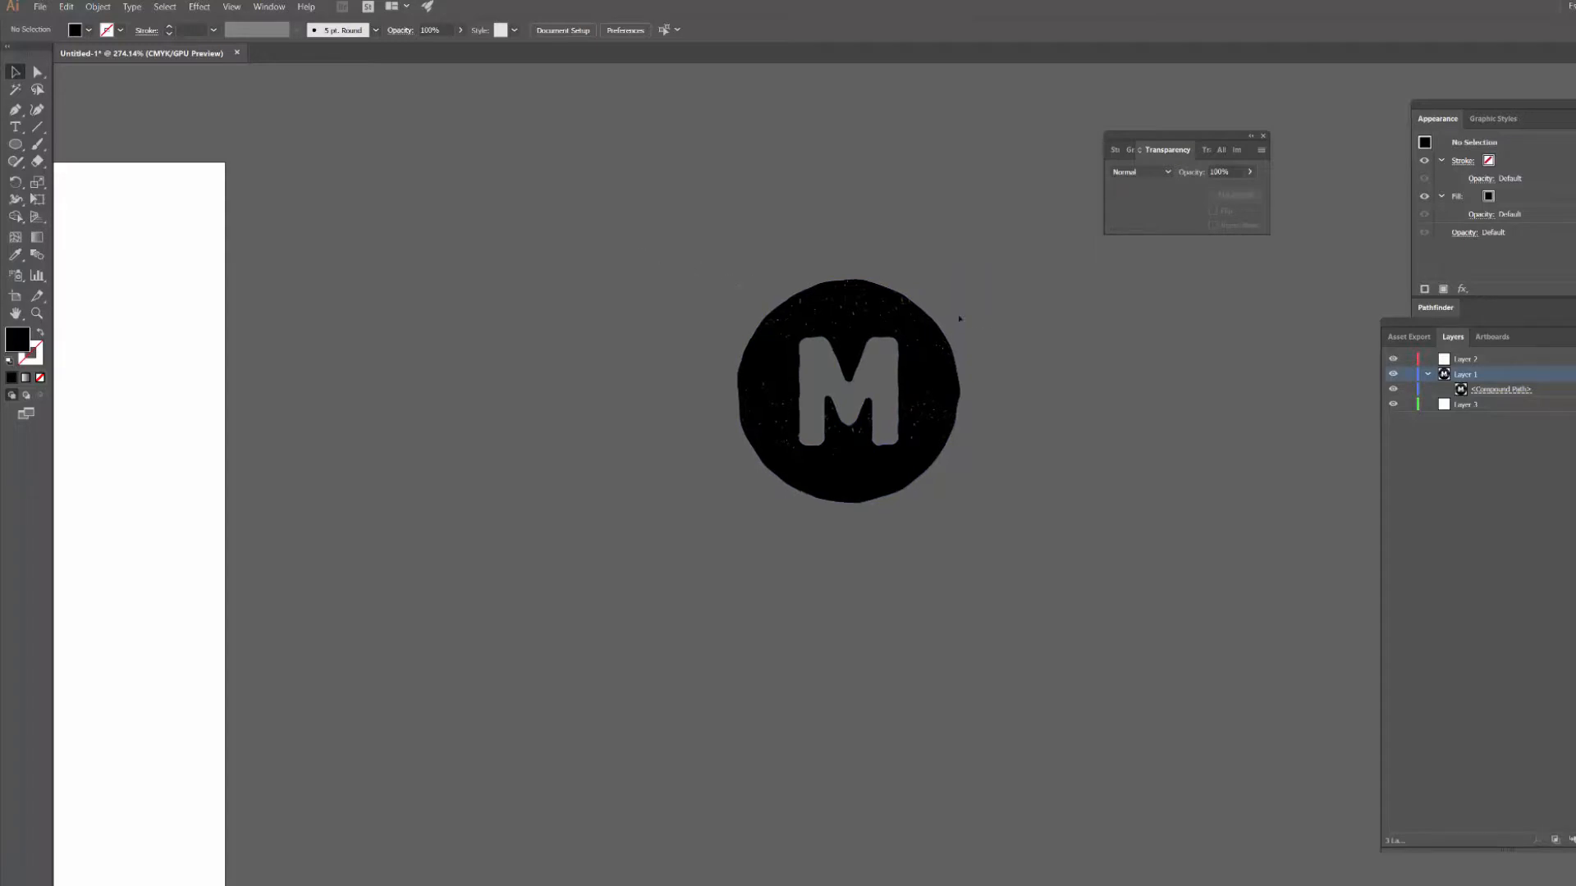
pyautogui.moveTo(770, 242)
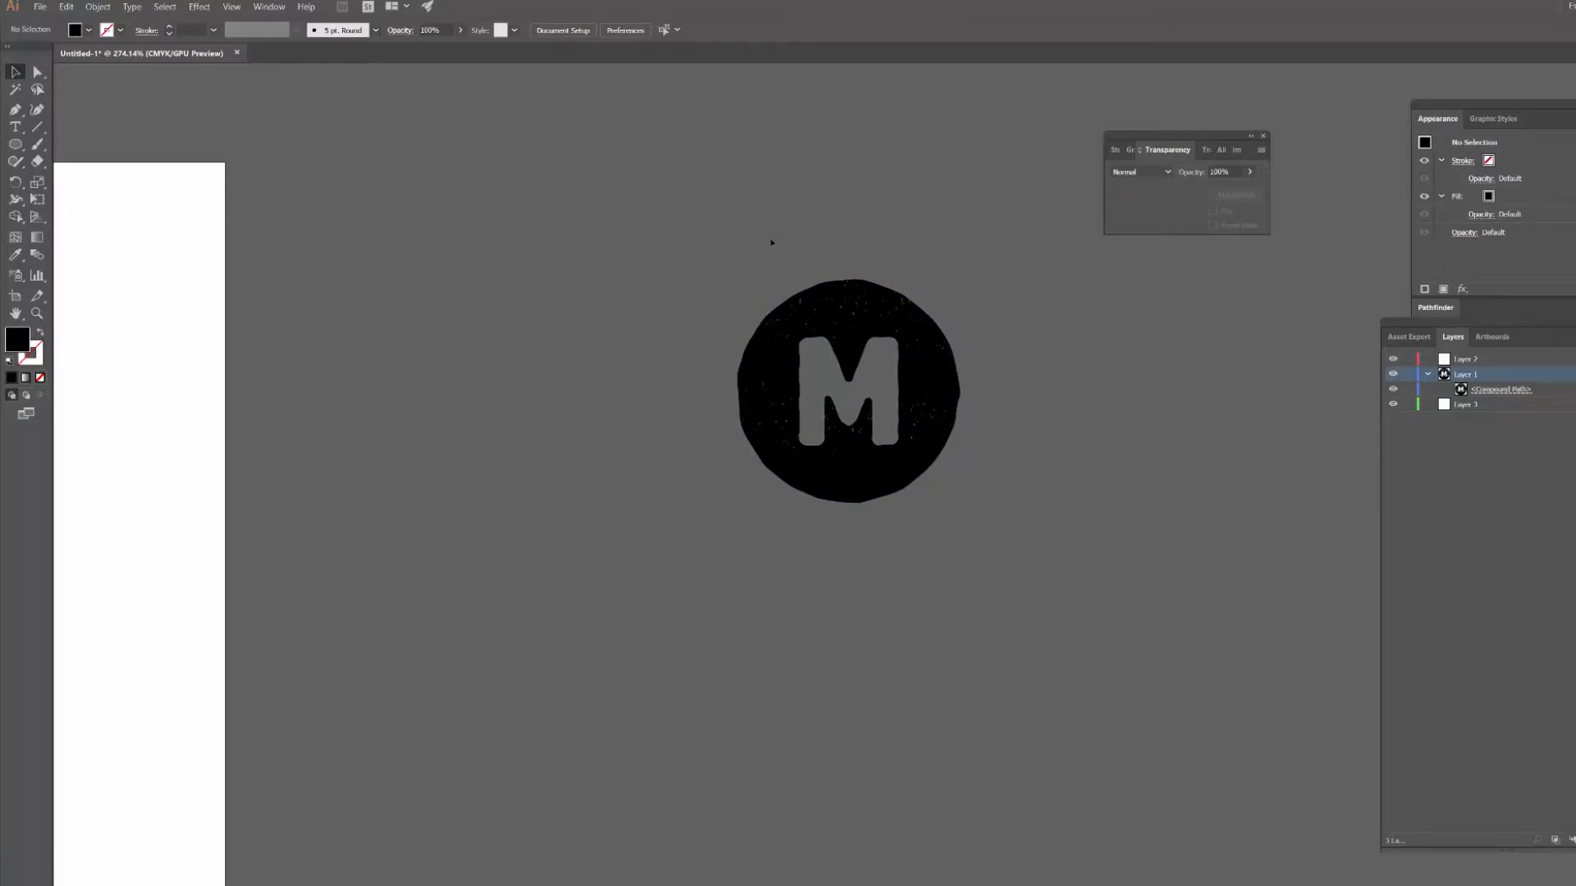